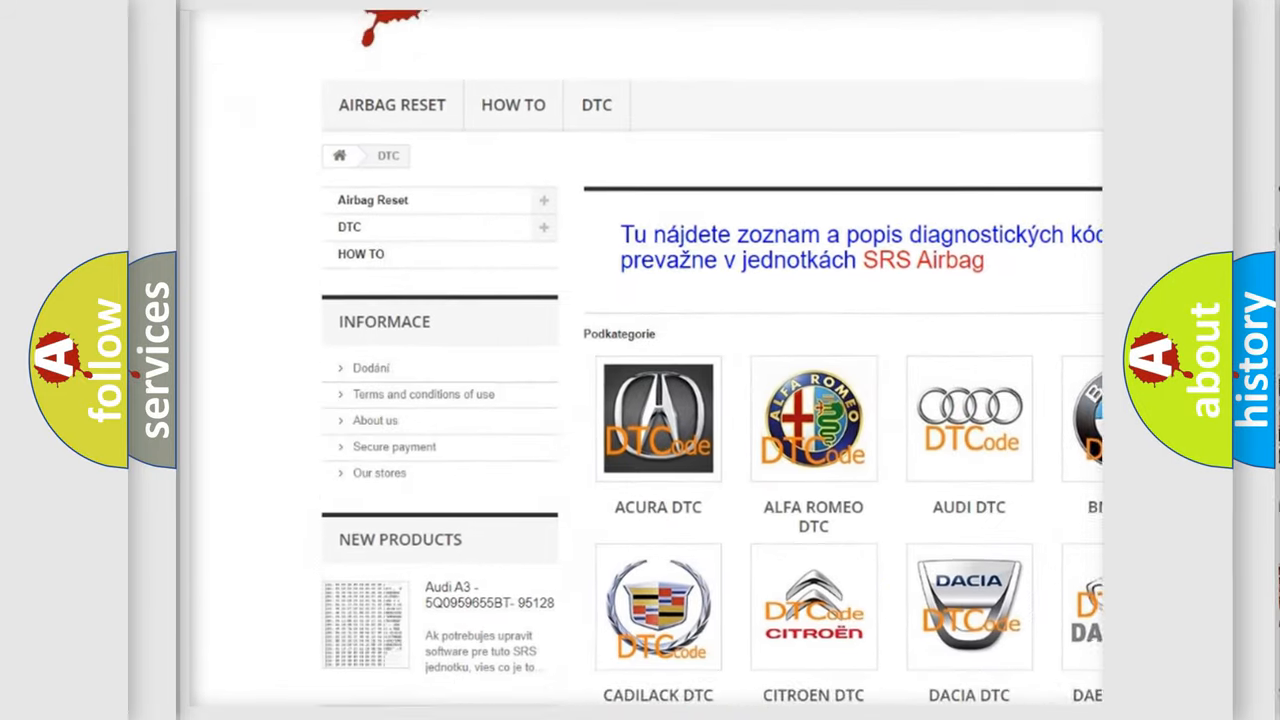
pyautogui.scroll(-3)
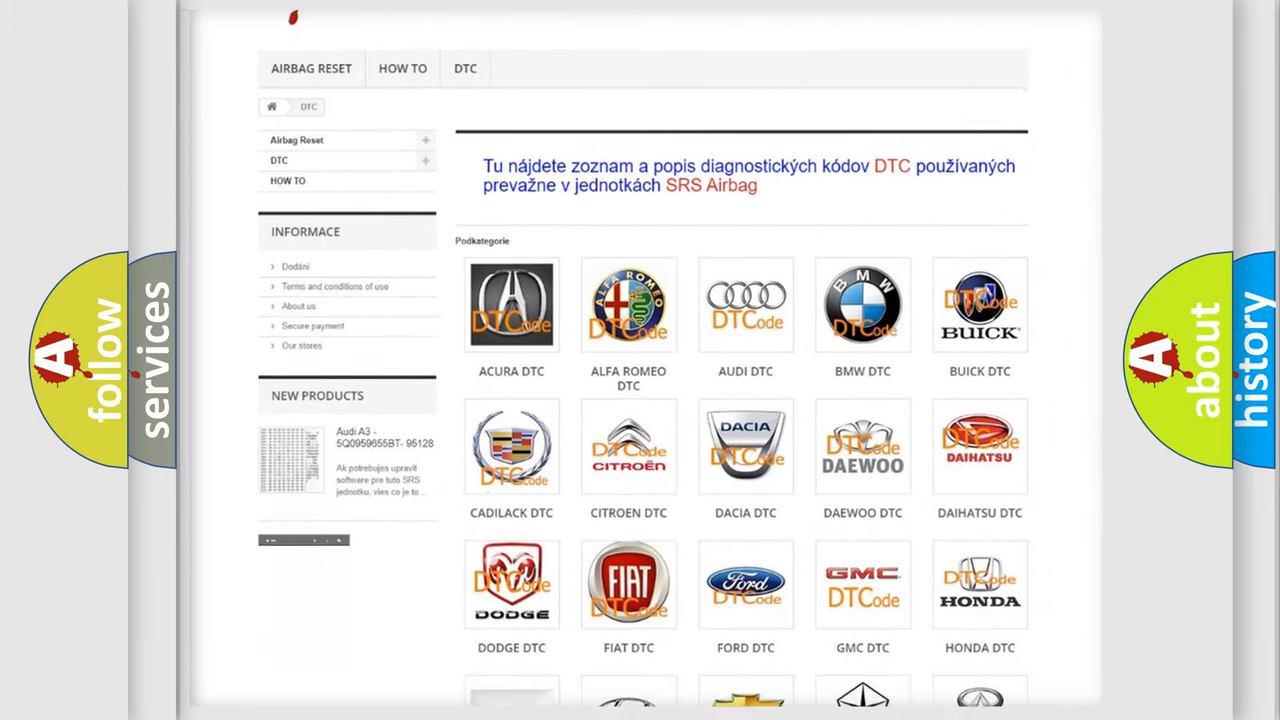
pyautogui.scroll(-3)
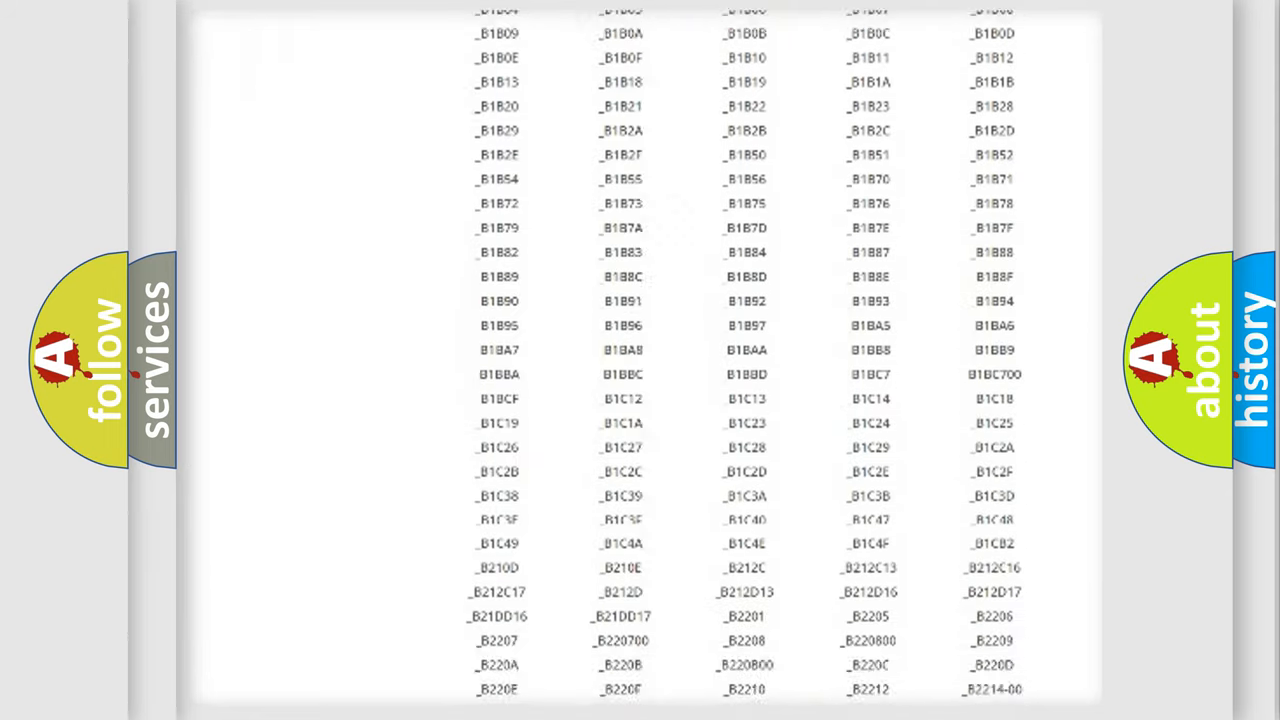
pyautogui.scroll(-3)
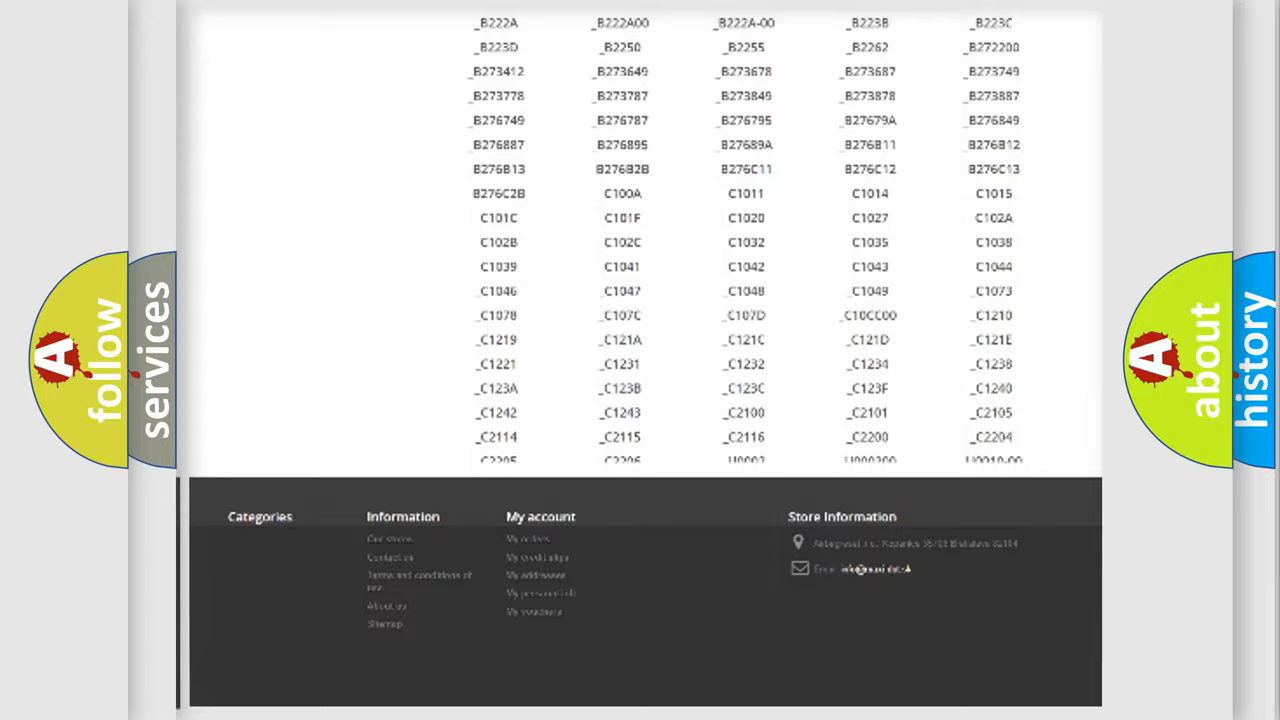